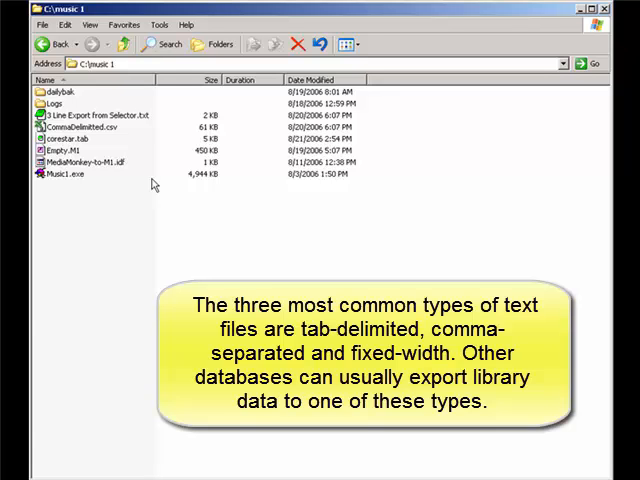
pyautogui.moveTo(139, 192)
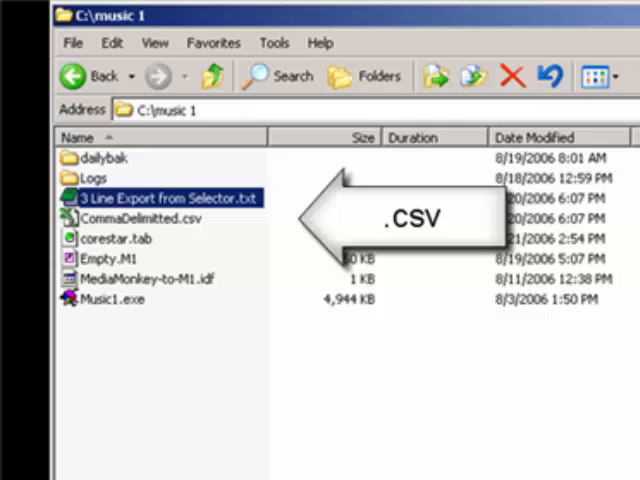
# Step: Open the fixed-width '3 Line Export from Selector.txt' in EditPad Lite and read it
pyautogui.click(130, 218)
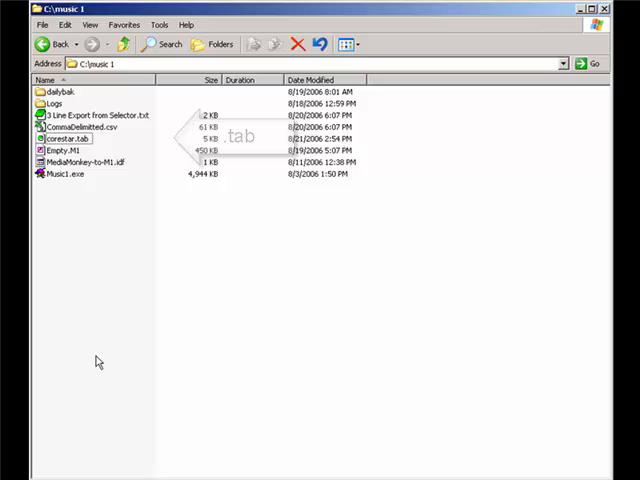
pyautogui.click(80, 126)
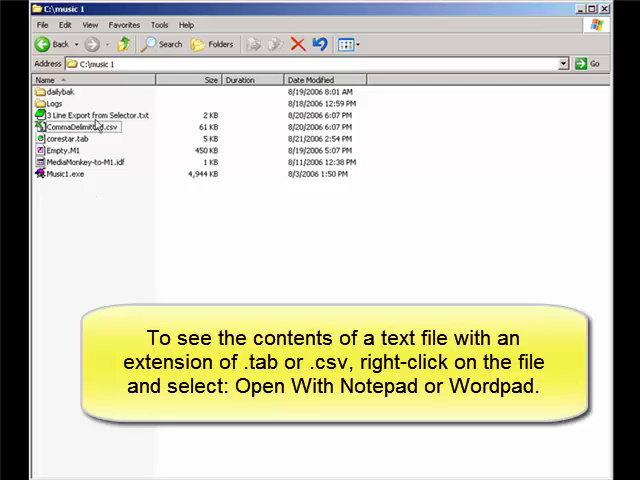
pyautogui.doubleClick(123, 113)
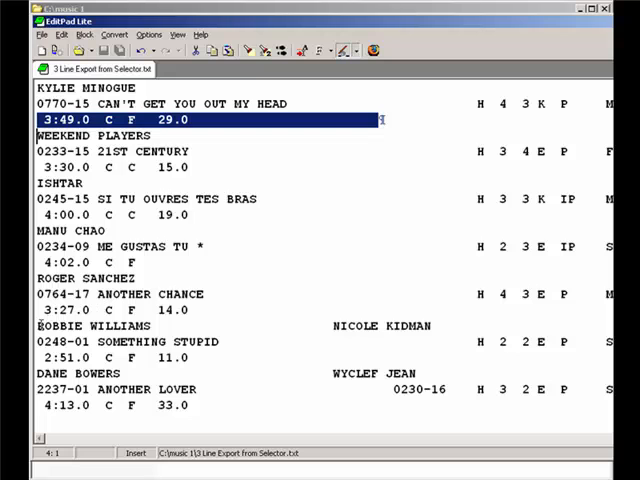
# Step: Close that window and open the tab-delimited corestar.tab in EditPad Lite
pyautogui.click(90, 326)
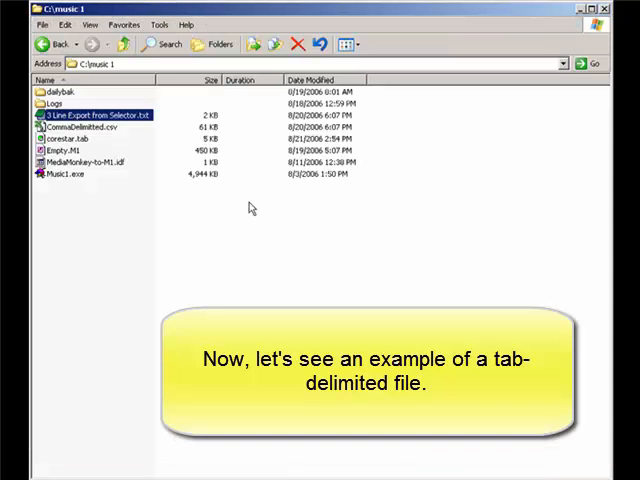
pyautogui.click(66, 138)
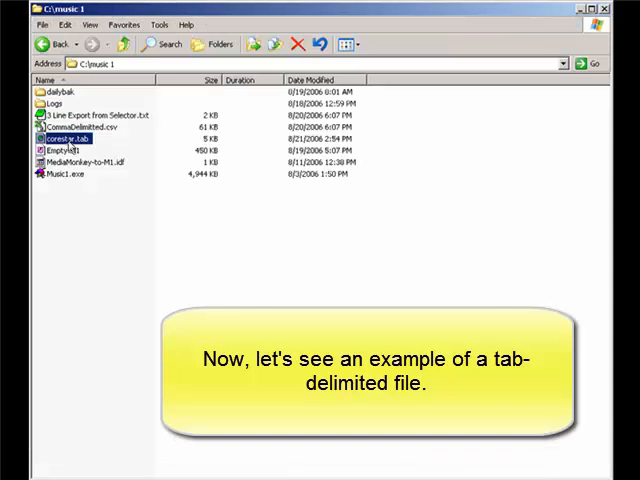
pyautogui.doubleClick(63, 138)
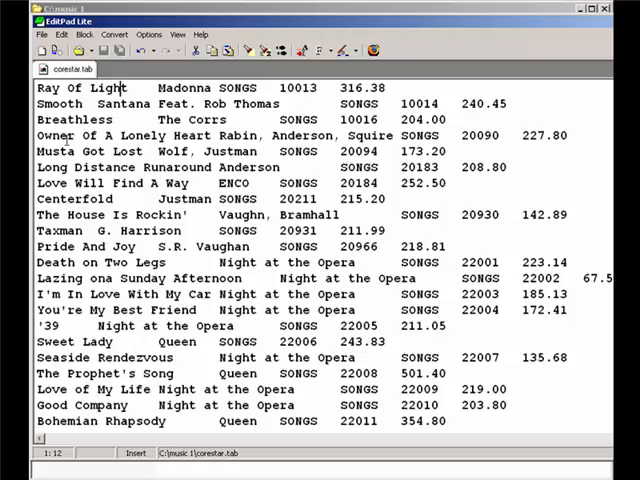
# Step: Close corestar.tab and open CommaDelimited.csv to view its quoted, comma-separated song records
pyautogui.click(160, 88)
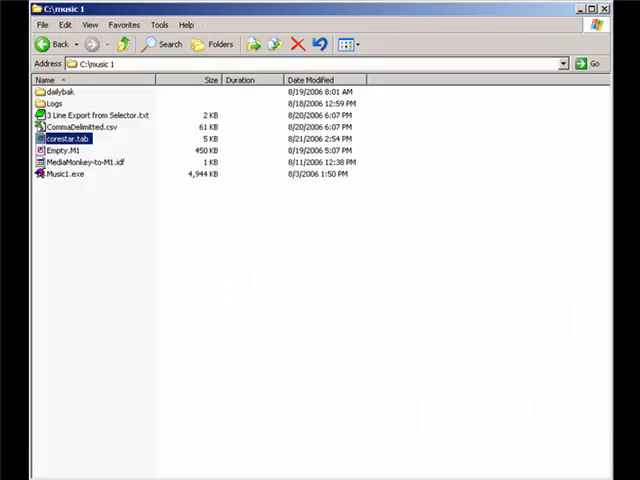
pyautogui.moveTo(419, 222)
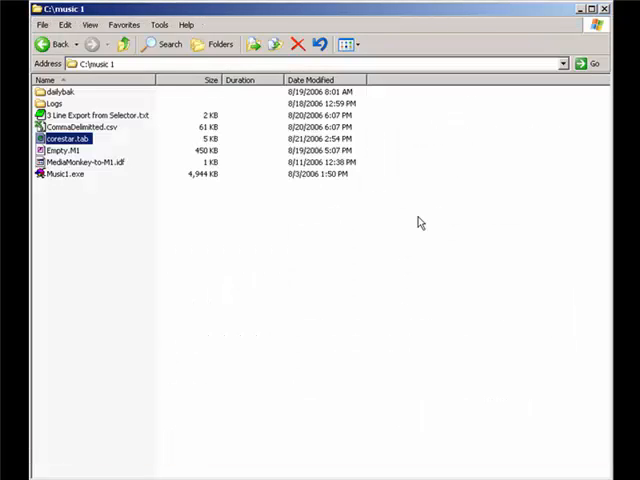
pyautogui.click(80, 126)
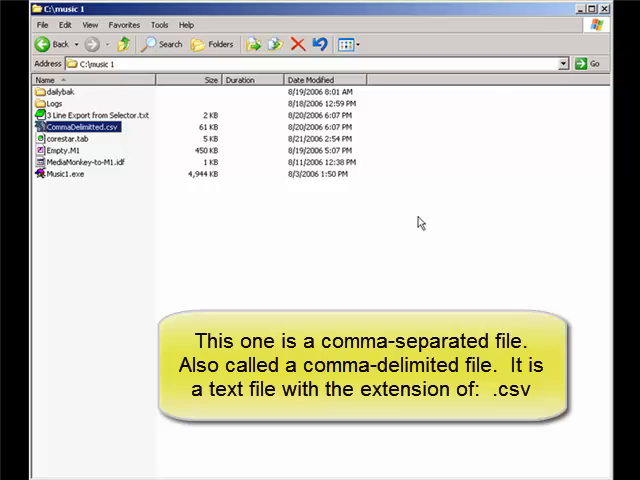
pyautogui.doubleClick(85, 126)
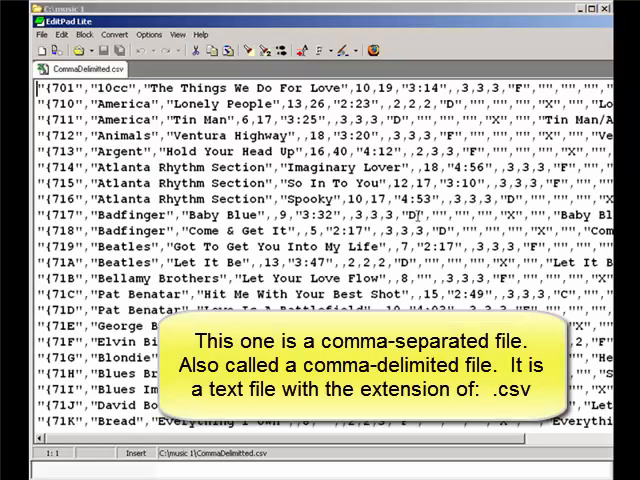